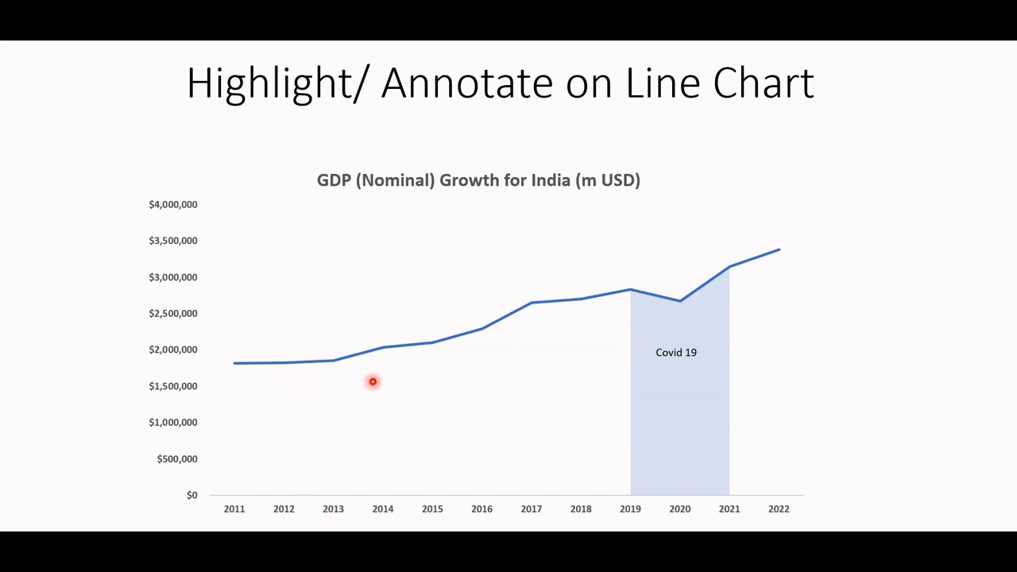
pyautogui.moveTo(582, 327)
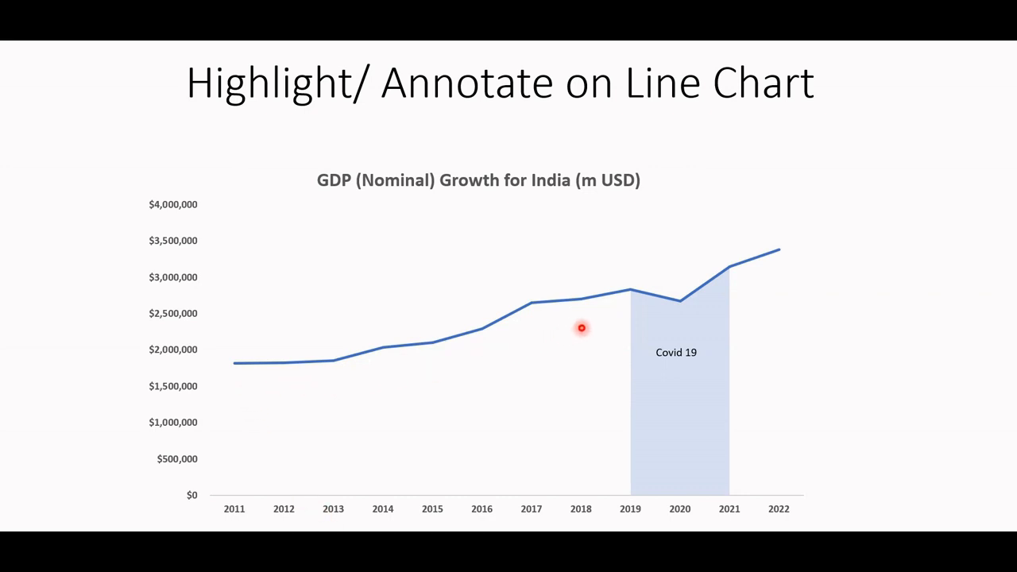
pyautogui.moveTo(677, 311)
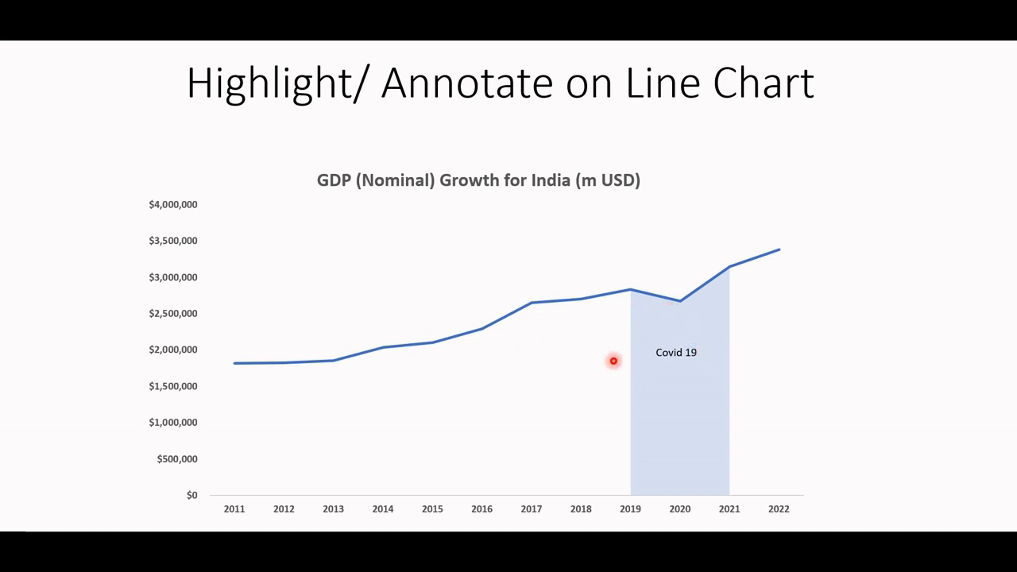
pyautogui.moveTo(618, 394)
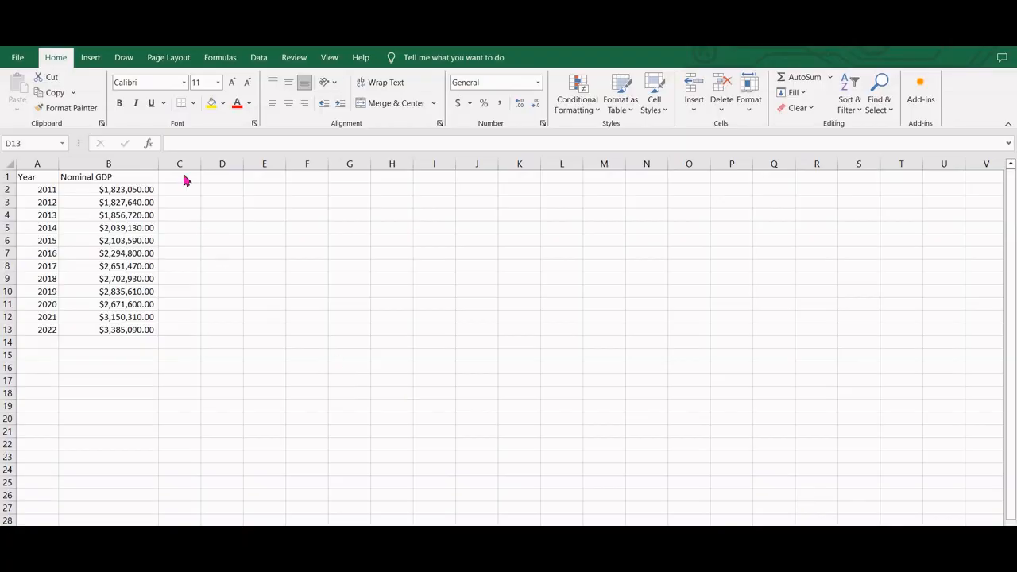
# Head column C 'Area' and enter =IF(AND(A2>2018,A2<2022),B2,NA()) in C2
pyautogui.click(178, 176)
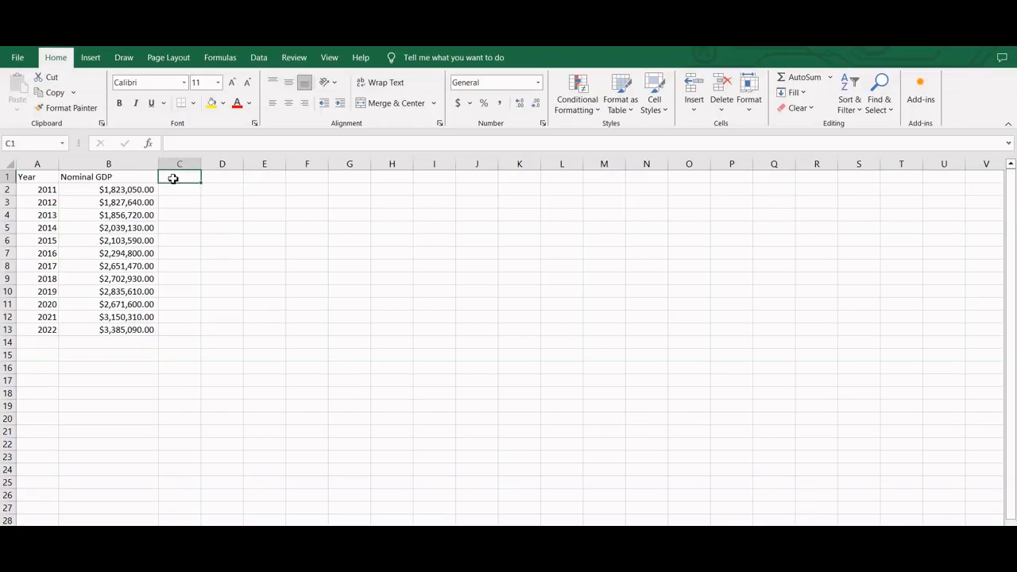
pyautogui.write('Are')
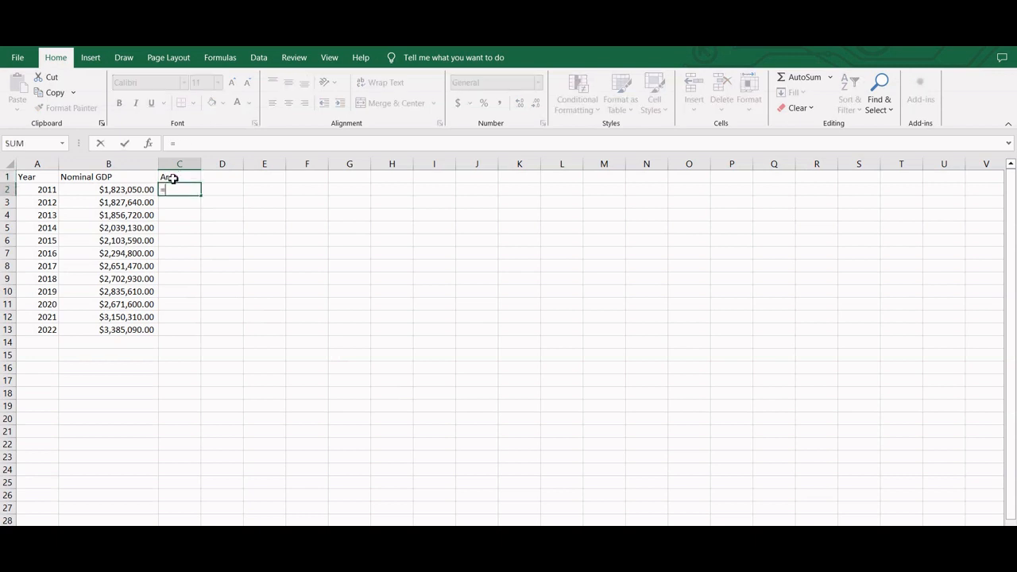
pyautogui.write('=if(')
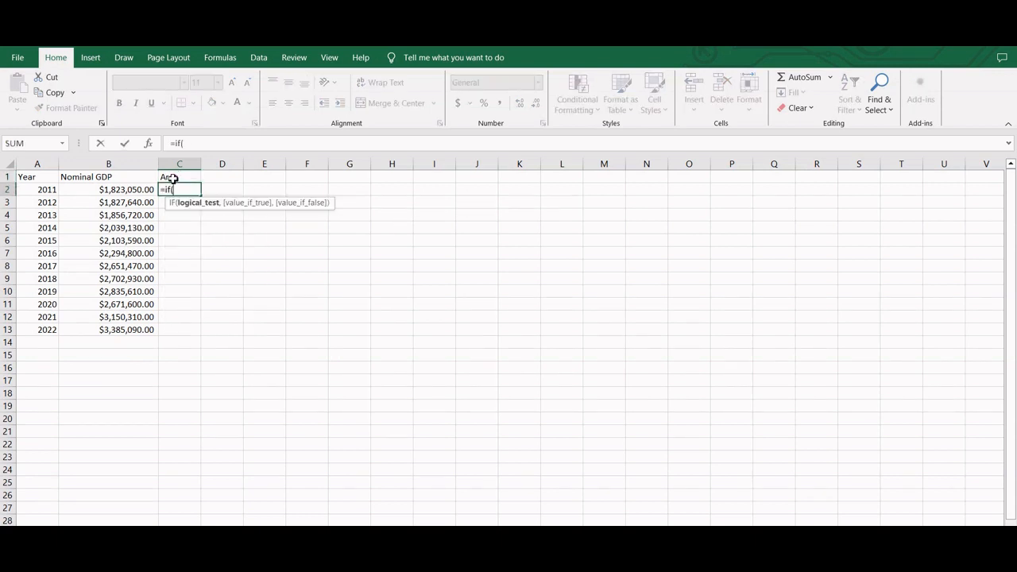
pyautogui.write('AND(A2>')
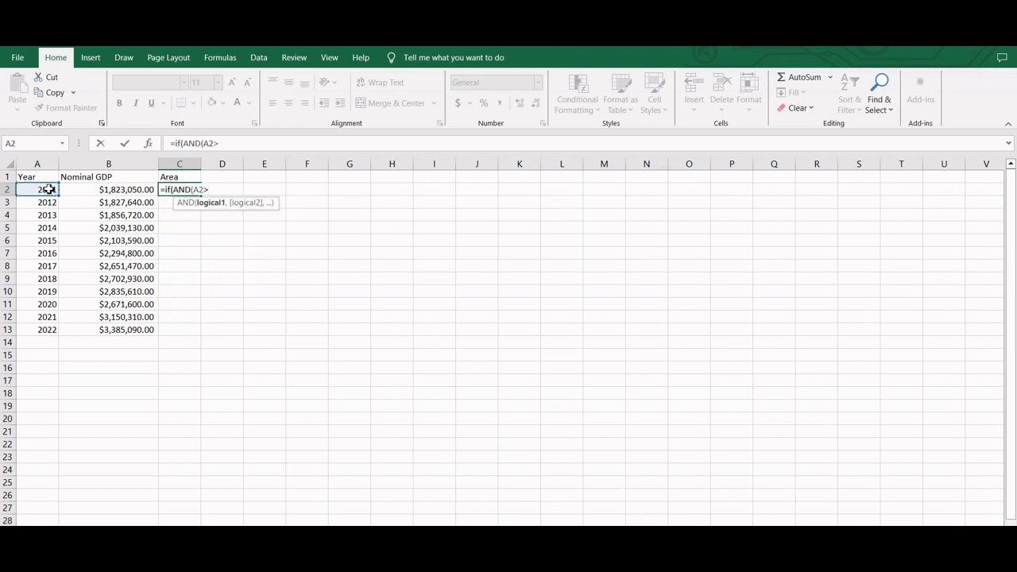
pyautogui.write('2018')
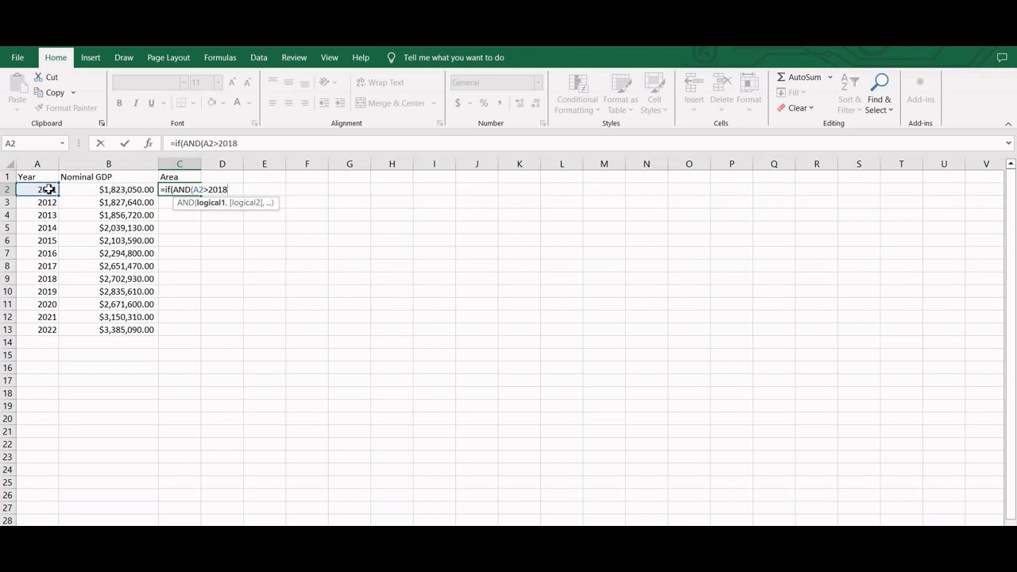
pyautogui.write(',')
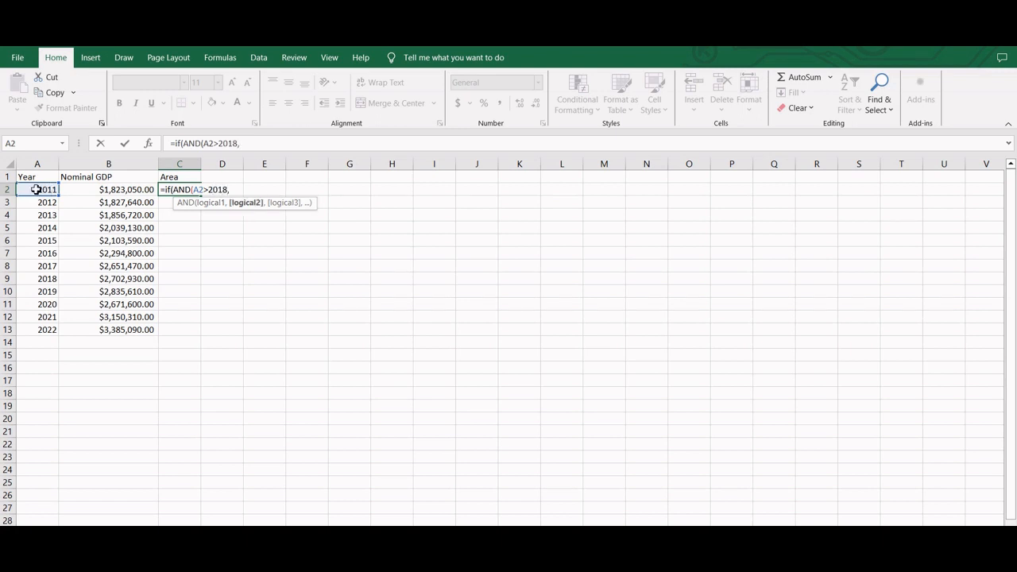
pyautogui.click(36, 189)
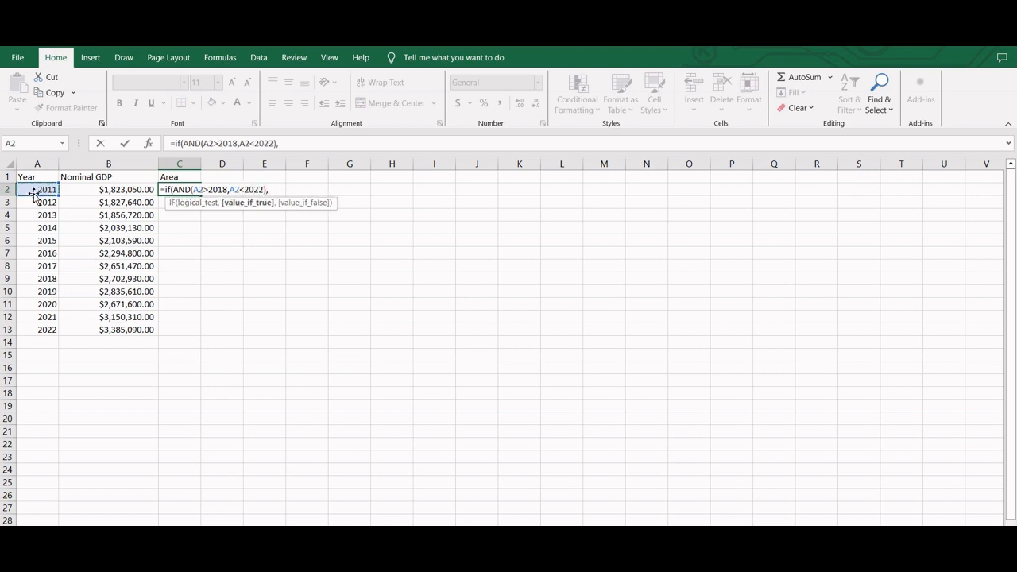
pyautogui.click(108, 189)
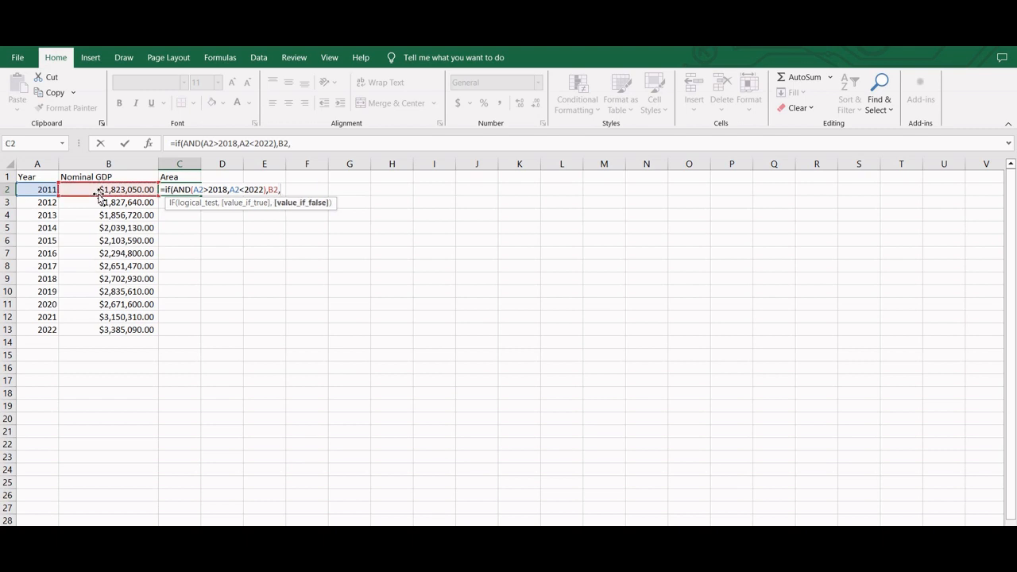
pyautogui.write('NA())')
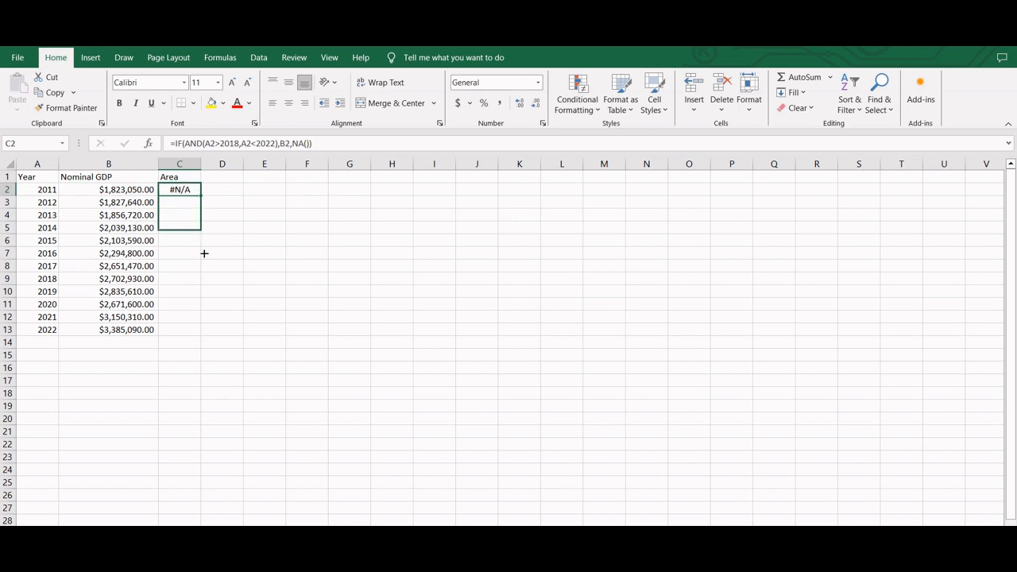
# Fill the formula down to C13 and select the Nominal GDP and Area data B1:C13
pyautogui.moveTo(178, 194); pyautogui.dragTo(178, 329)
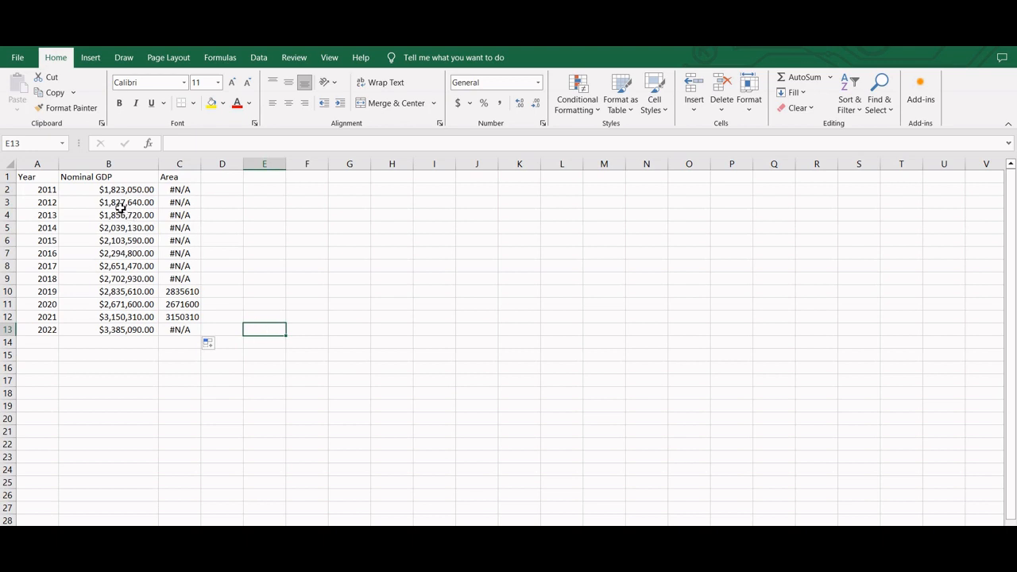
pyautogui.moveTo(108, 177); pyautogui.dragTo(178, 329)
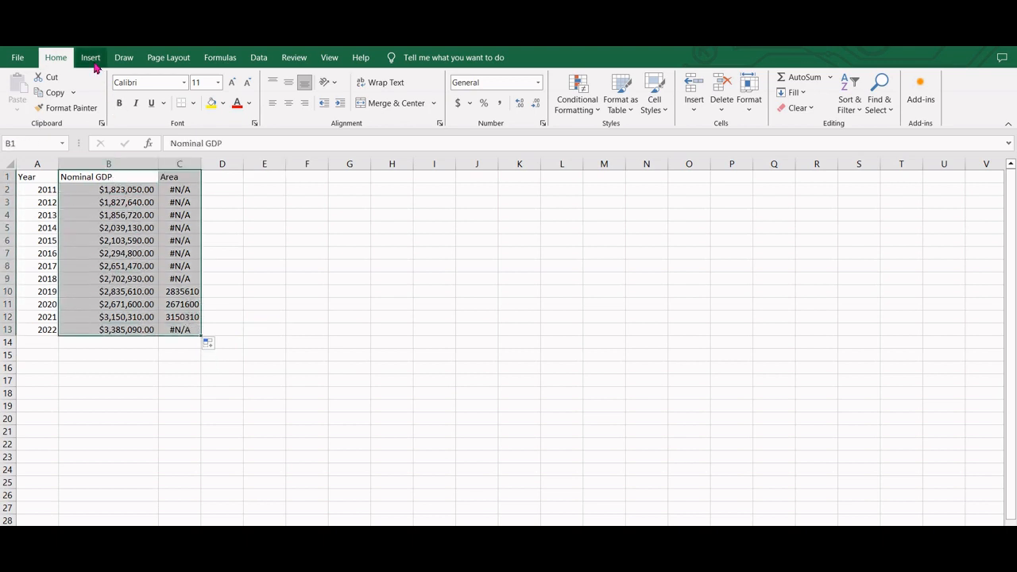
# Insert a line chart of the selected columns and bring up Select Data
pyautogui.click(90, 57)
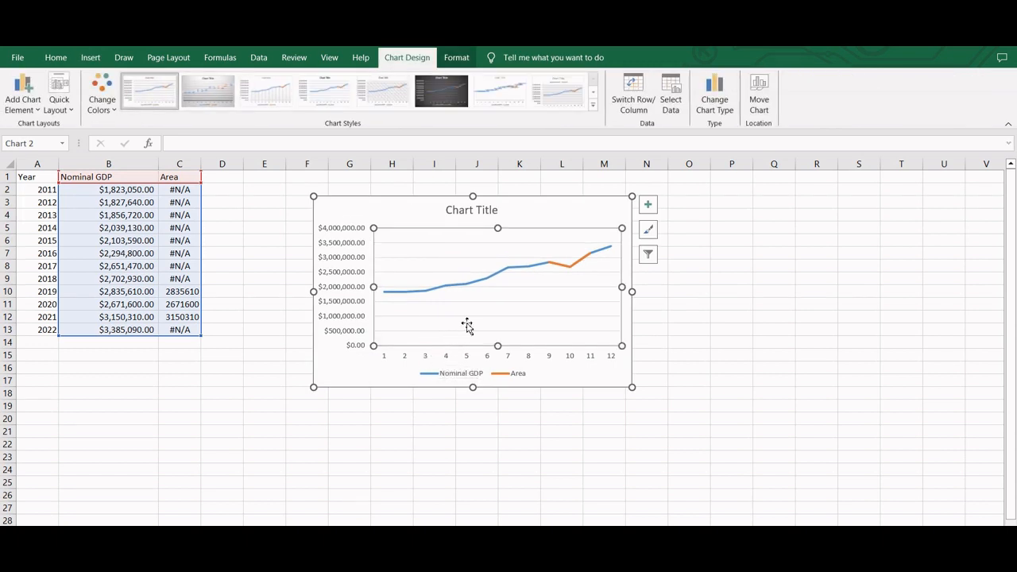
pyautogui.click(670, 94)
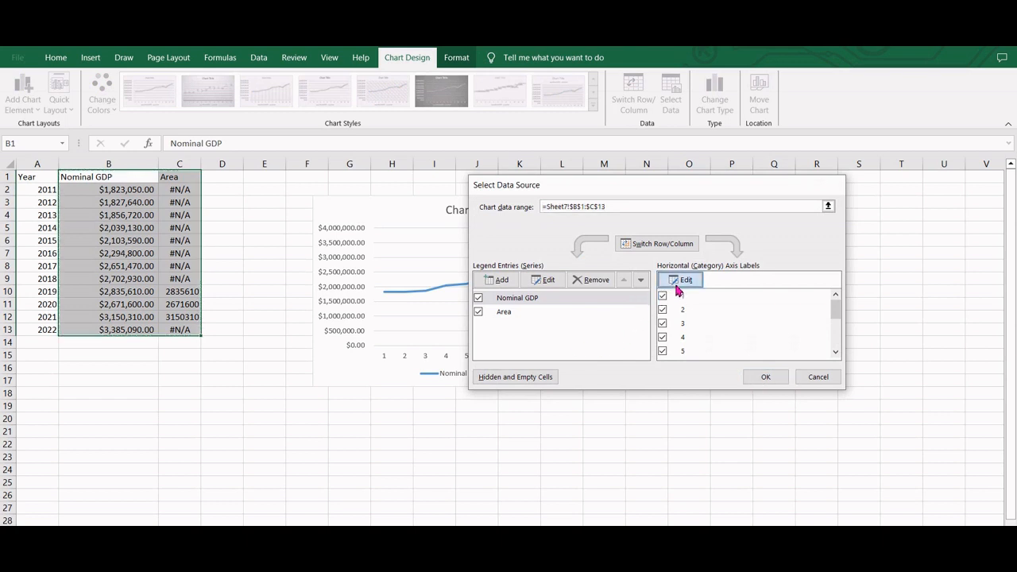
# Use the Year cells A2:A13 as the horizontal axis labels and apply the change
pyautogui.click(680, 280)
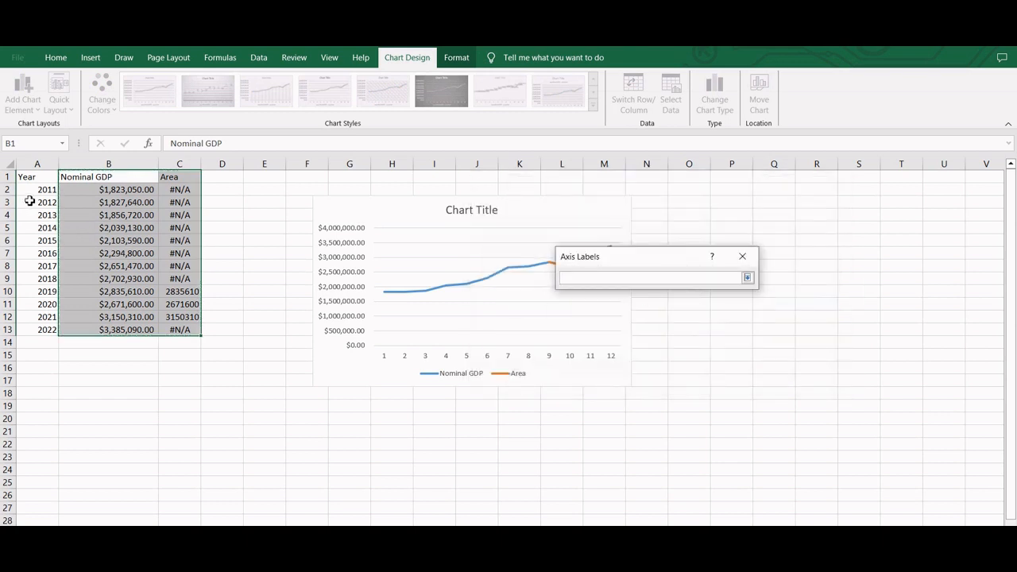
pyautogui.moveTo(37, 189); pyautogui.dragTo(37, 329)
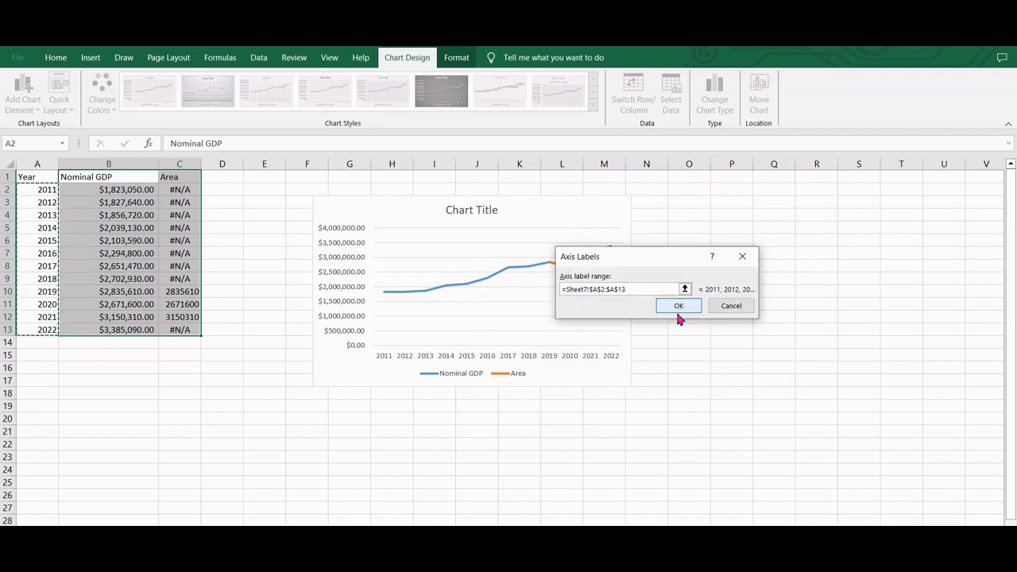
pyautogui.click(679, 306)
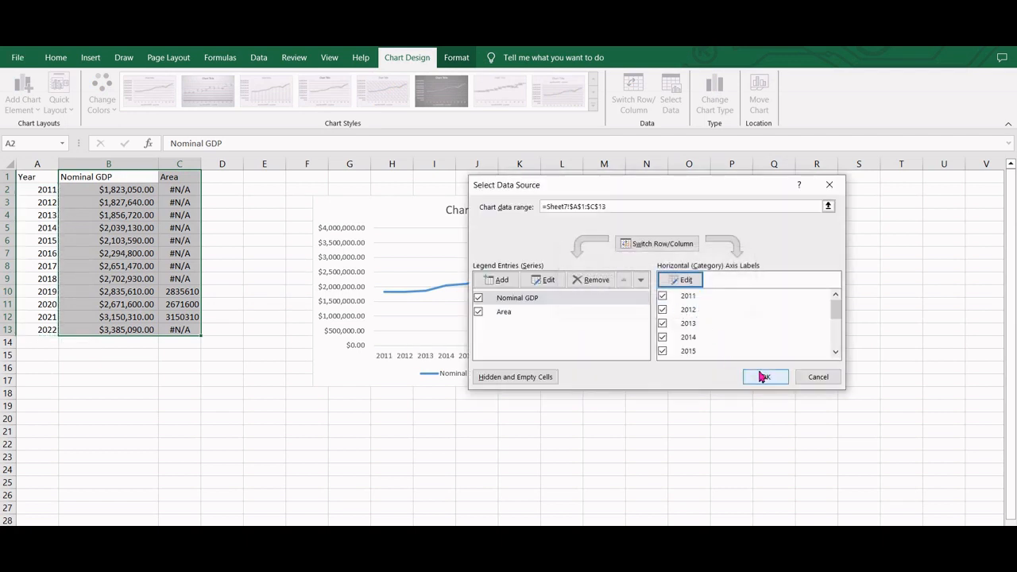
pyautogui.click(763, 376)
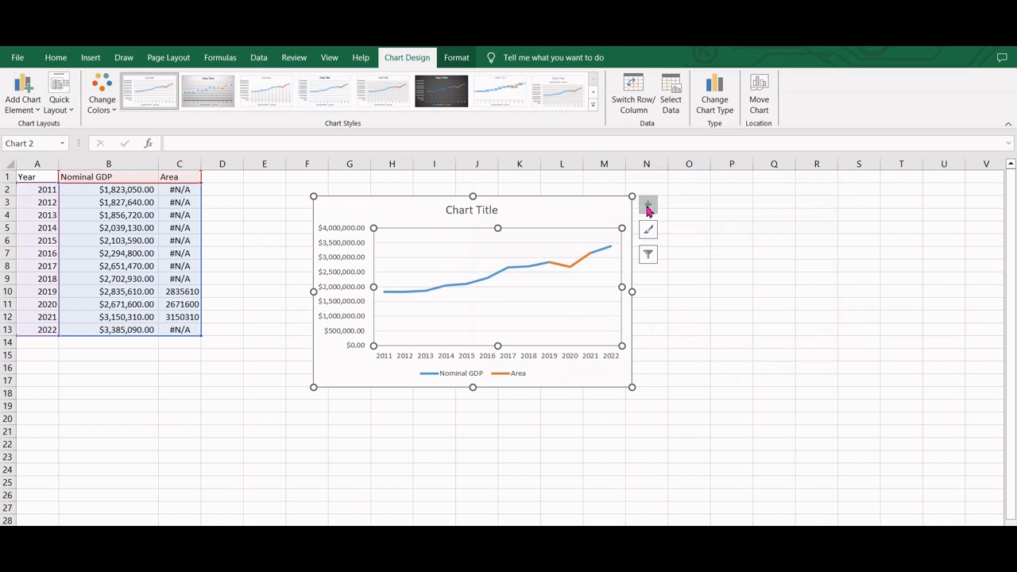
# Remove the chart title and legend via the Chart Elements list
pyautogui.click(648, 205)
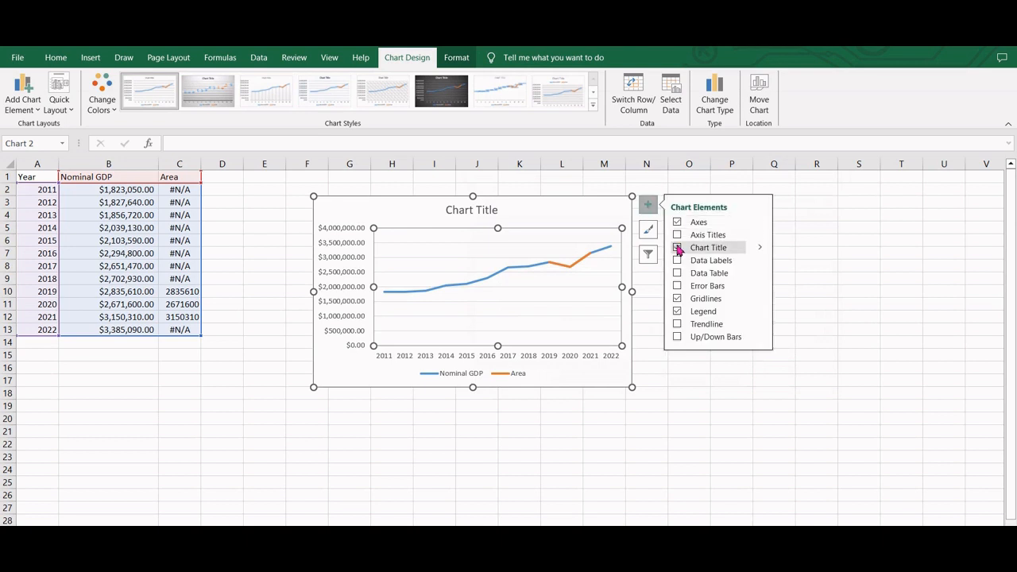
pyautogui.click(677, 248)
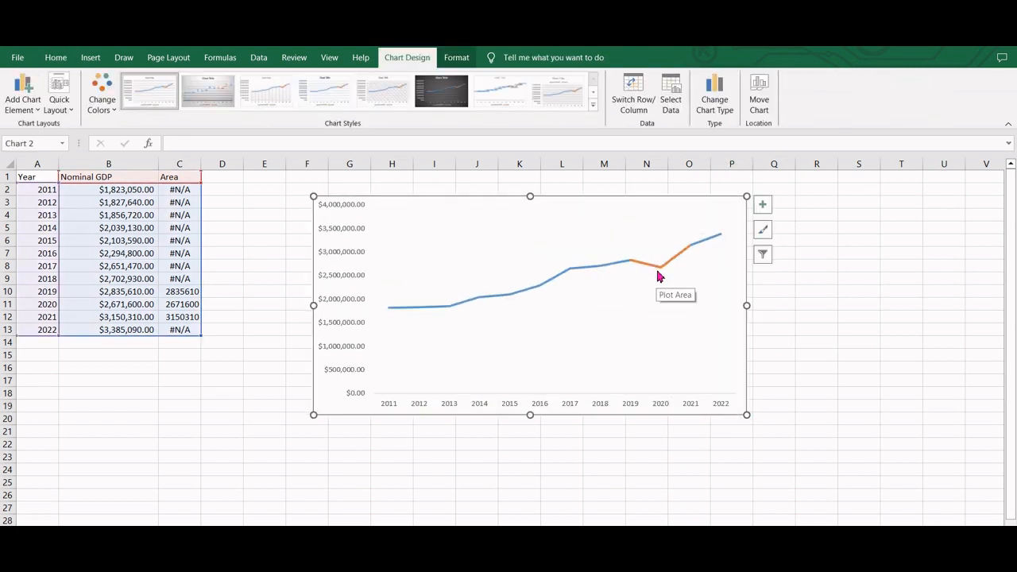
# Change the Area series to the Area chart type so it becomes a filled orange block
pyautogui.rightClick(651, 264)
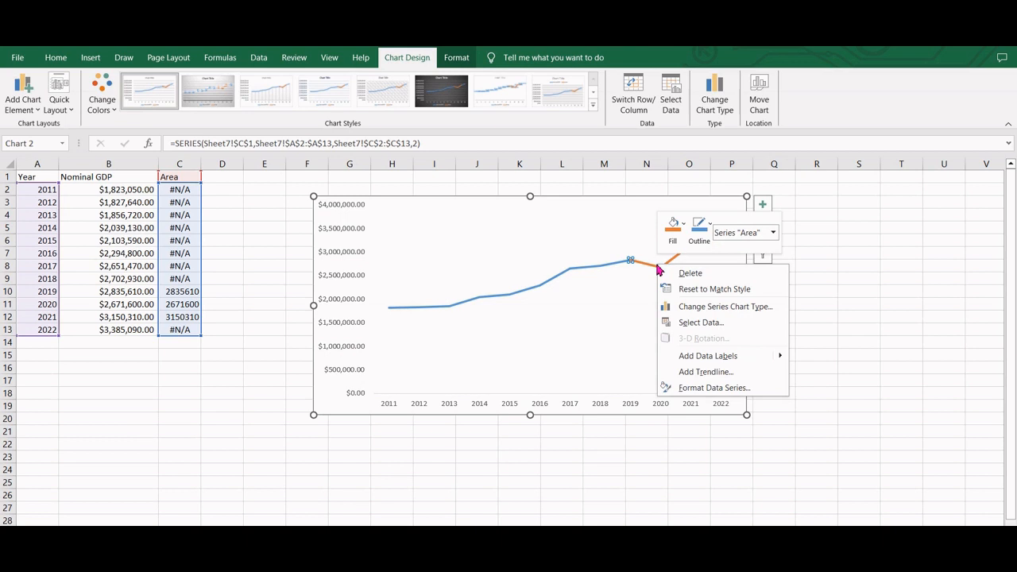
pyautogui.moveTo(702, 310)
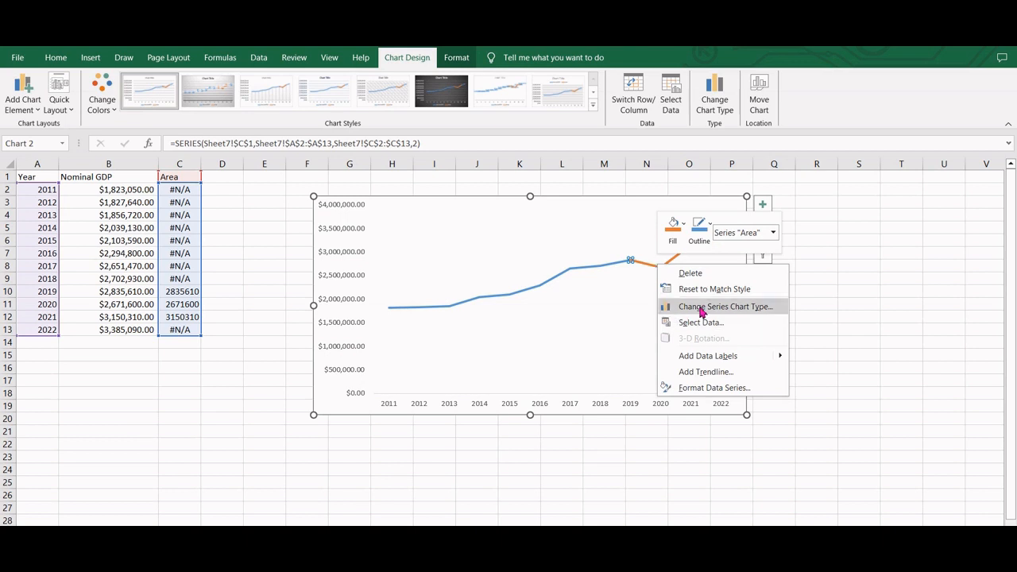
pyautogui.click(725, 305)
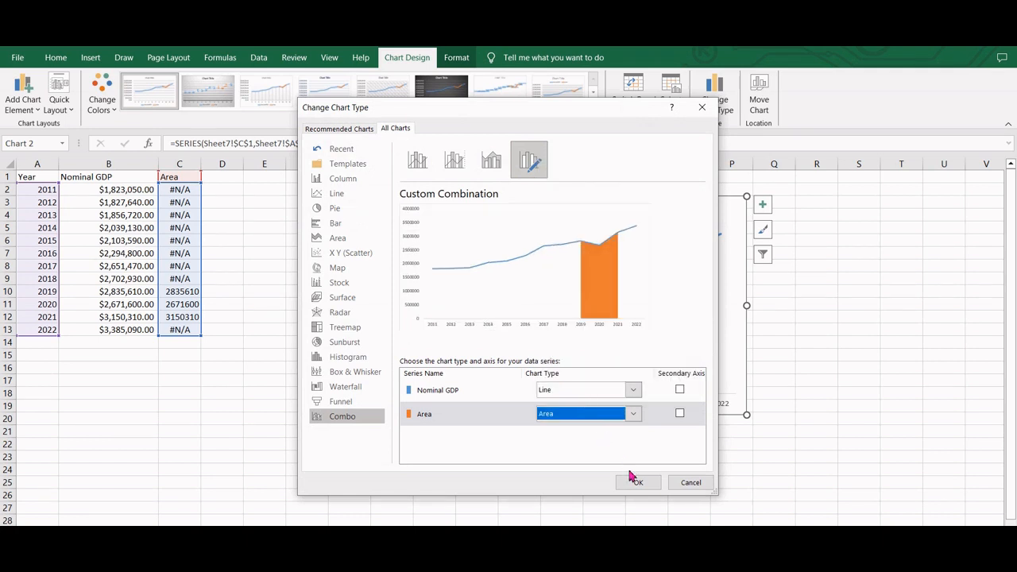
pyautogui.click(639, 483)
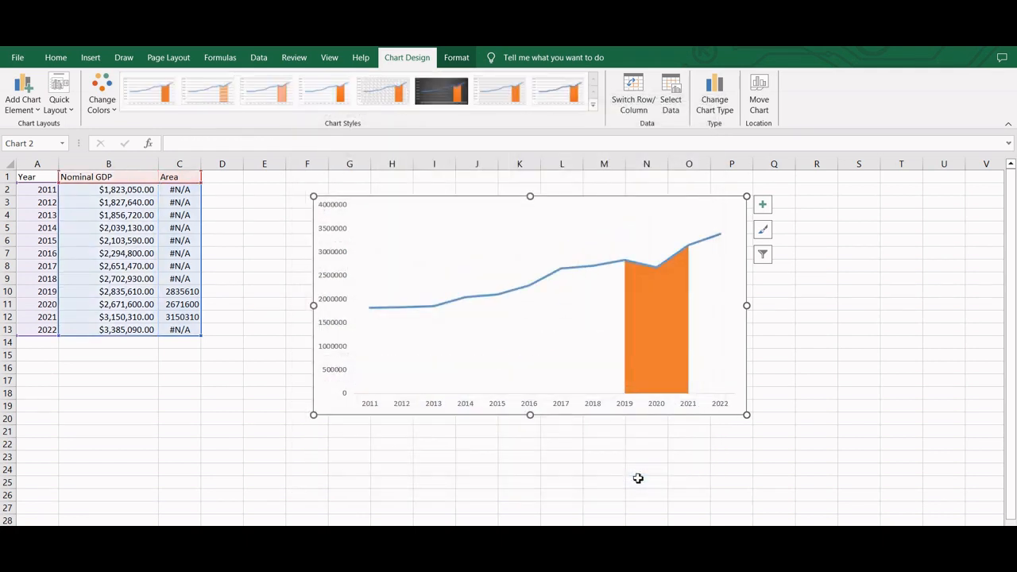
pyautogui.click(654, 342)
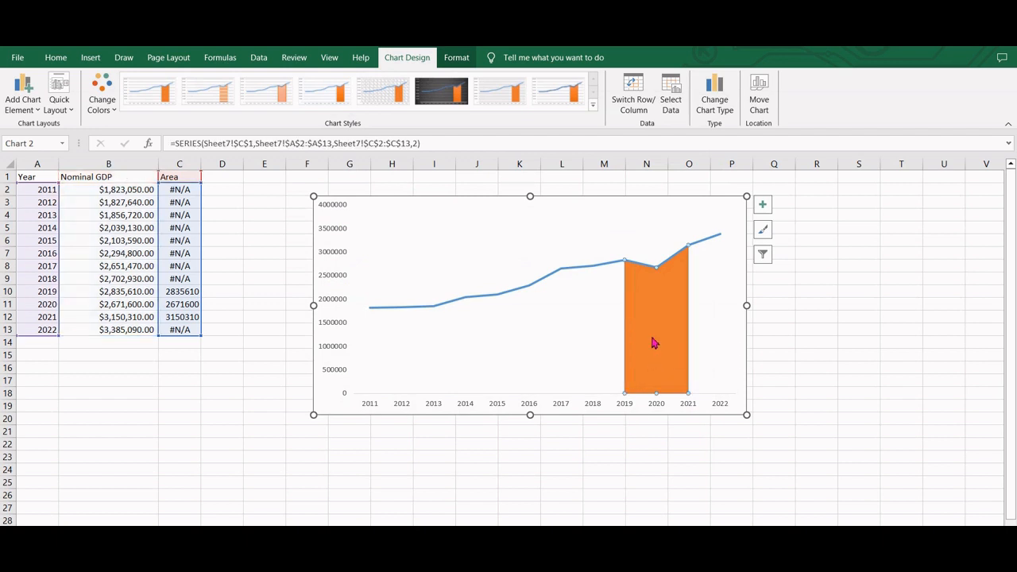
# Give the shaded 2019–2021 area a light orange theme fill
pyautogui.rightClick(655, 343)
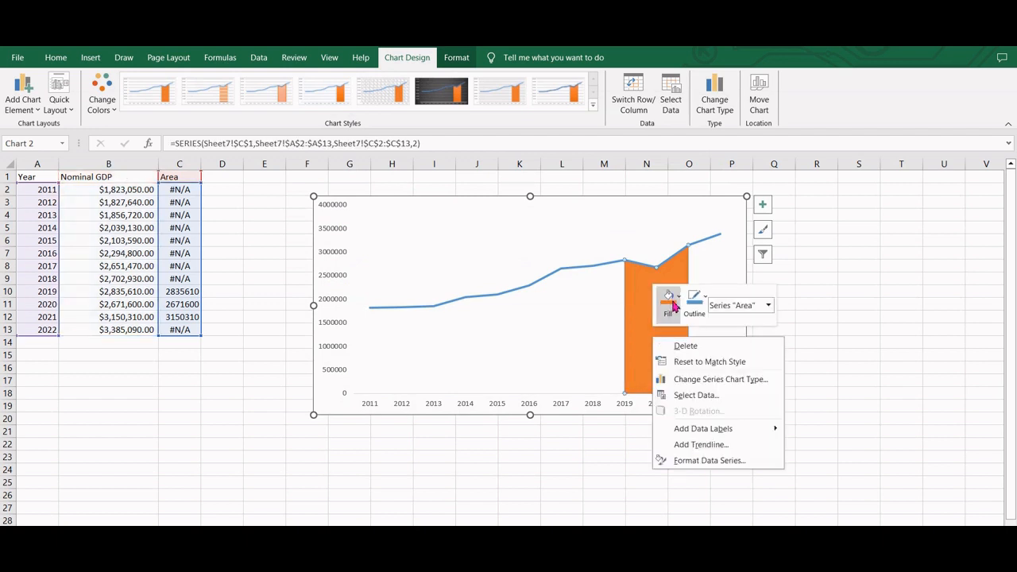
pyautogui.click(668, 300)
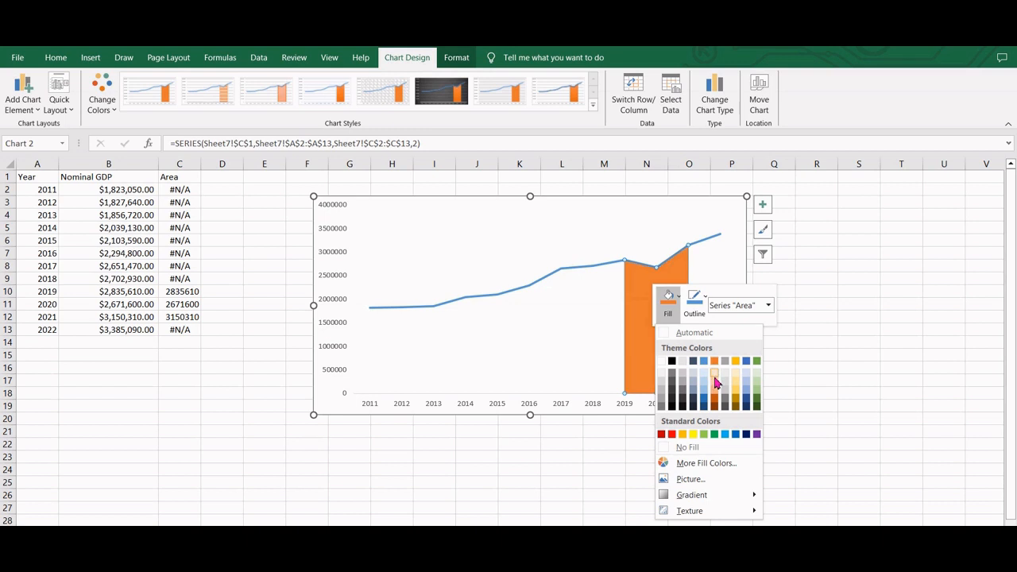
pyautogui.click(716, 378)
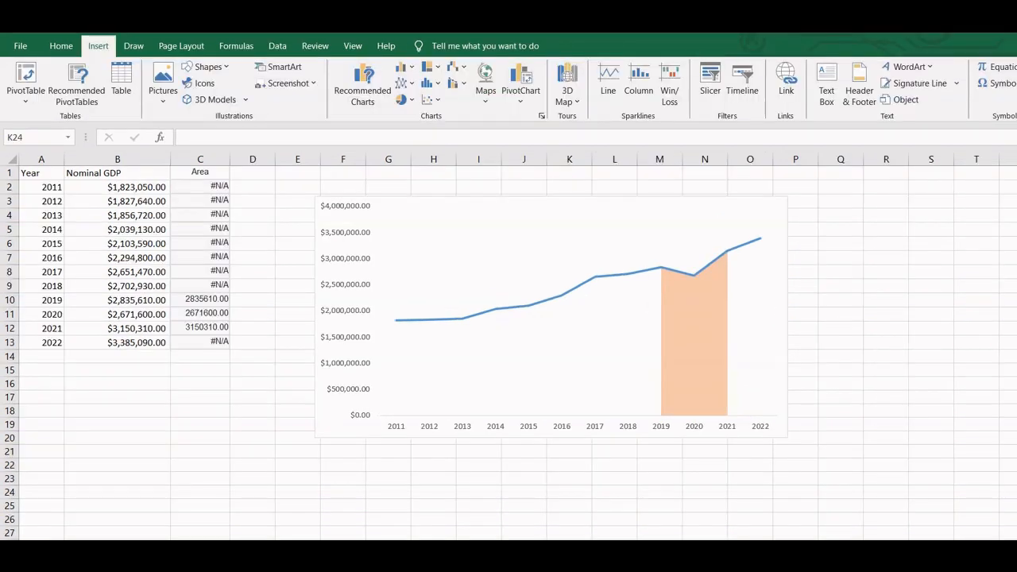
pyautogui.moveTo(205, 83)
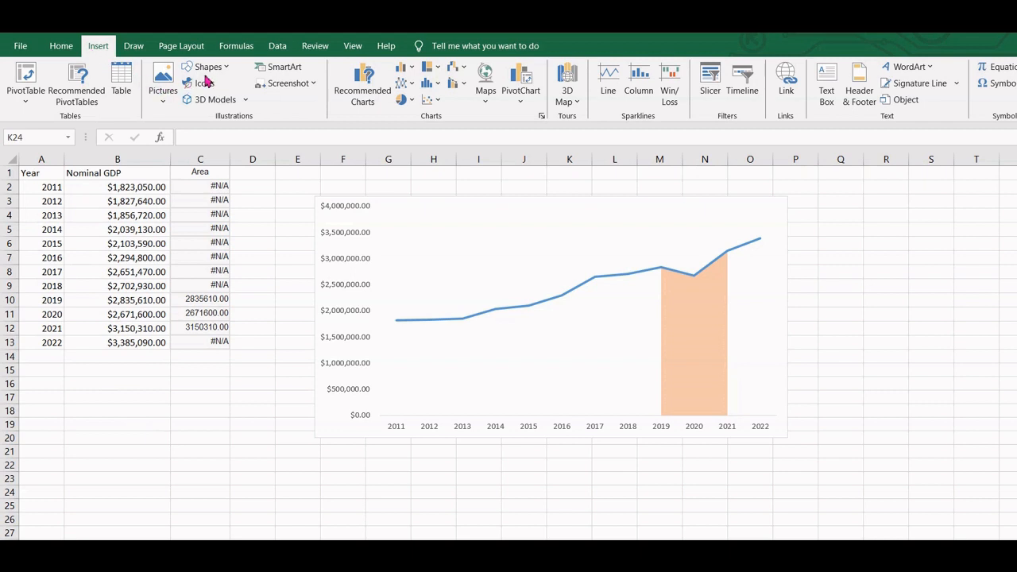
# Draw a text box inside the shaded band reading 'Covid 19'
pyautogui.click(207, 67)
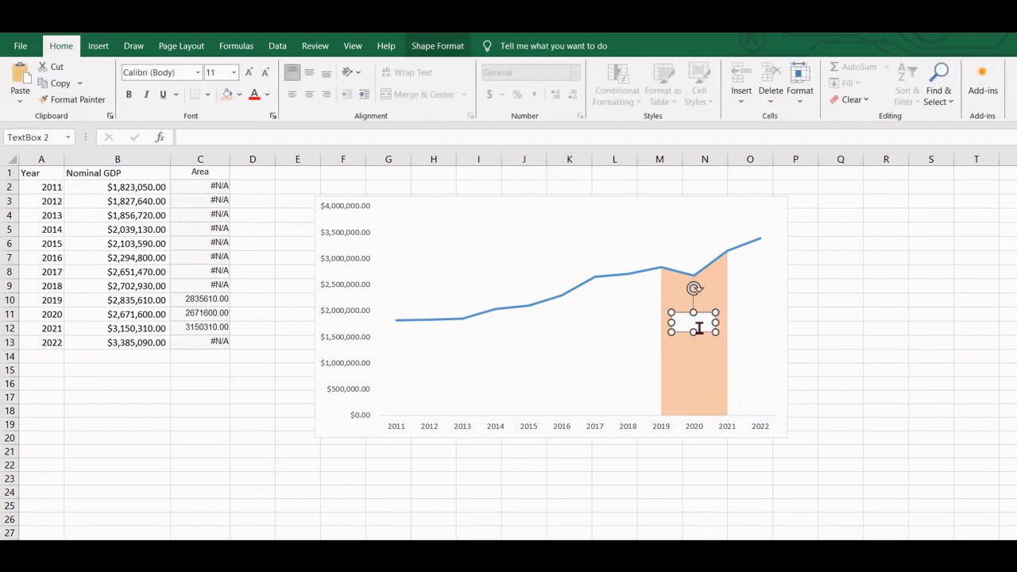
pyautogui.write('Covid 19')
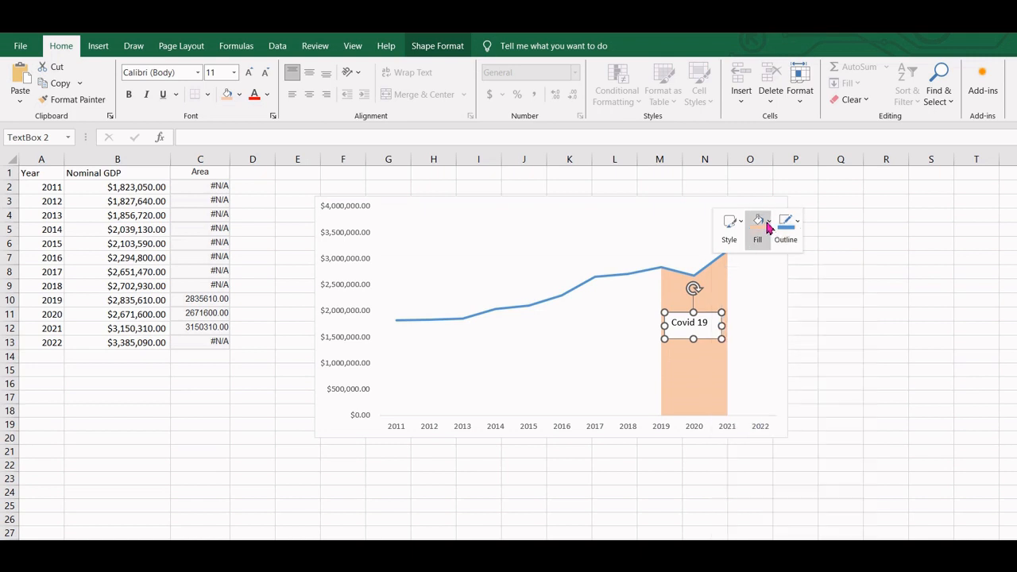
# Set the label to No Fill and No Outline
pyautogui.click(756, 226)
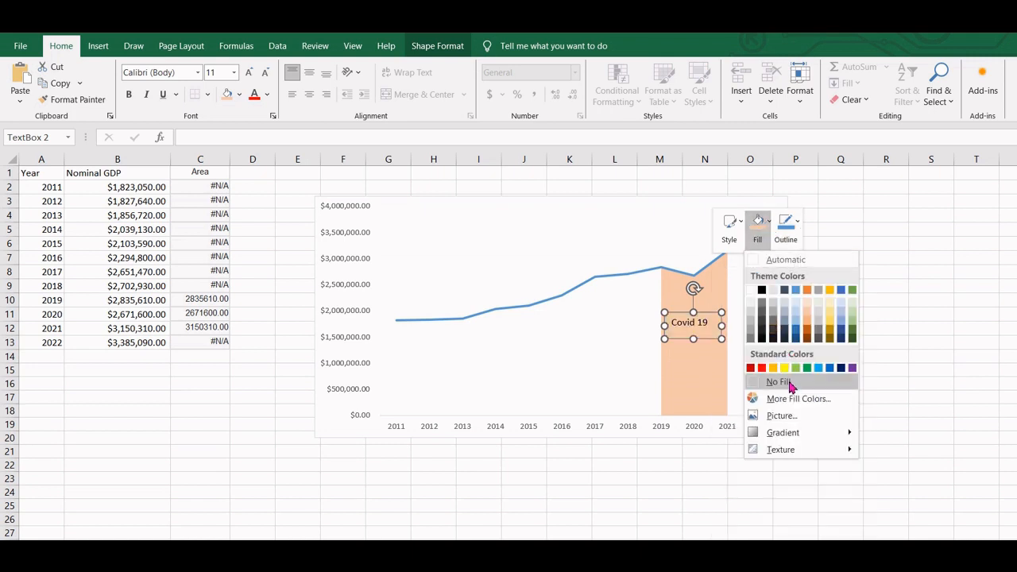
pyautogui.click(779, 382)
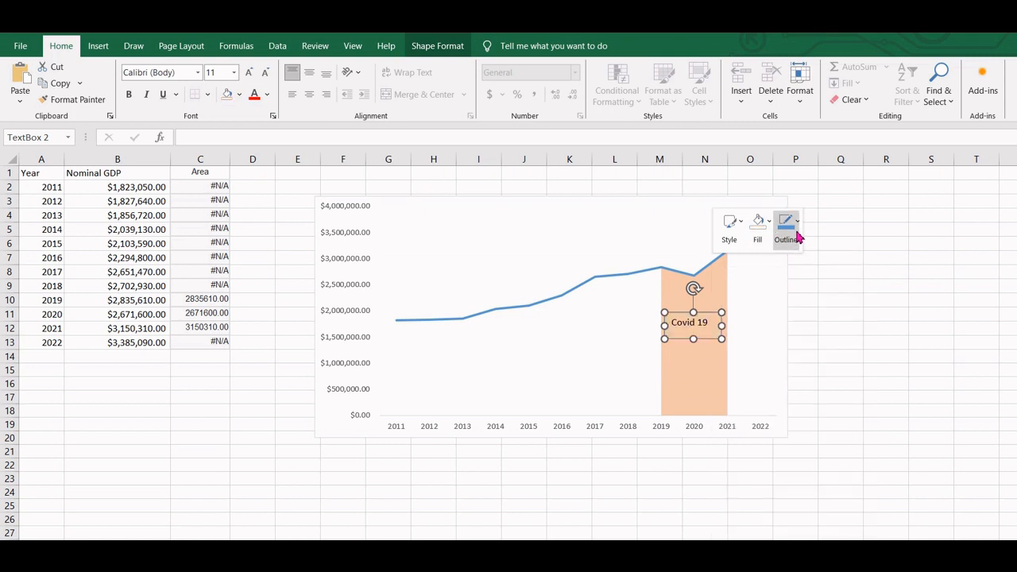
pyautogui.click(786, 226)
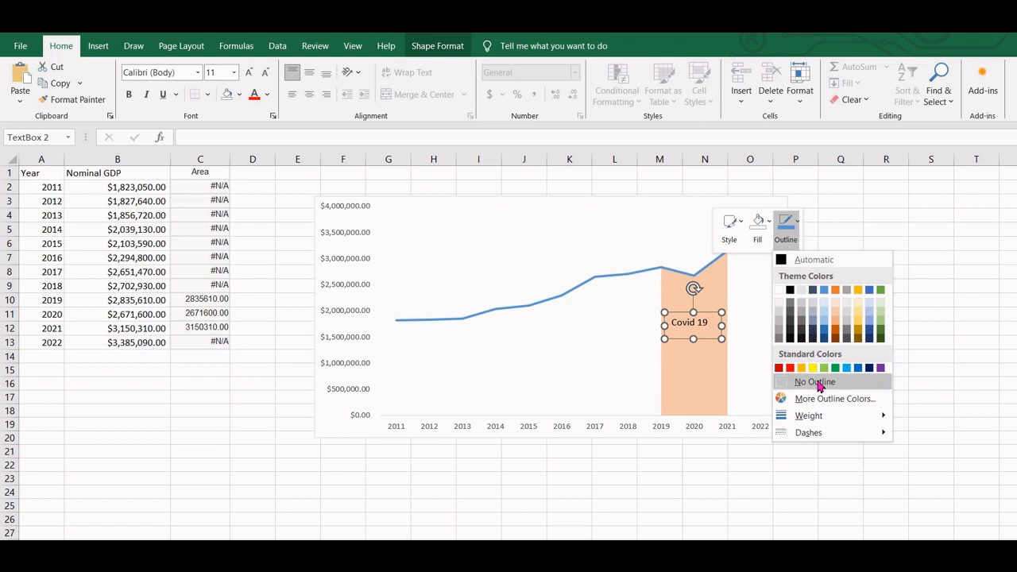
pyautogui.click(814, 381)
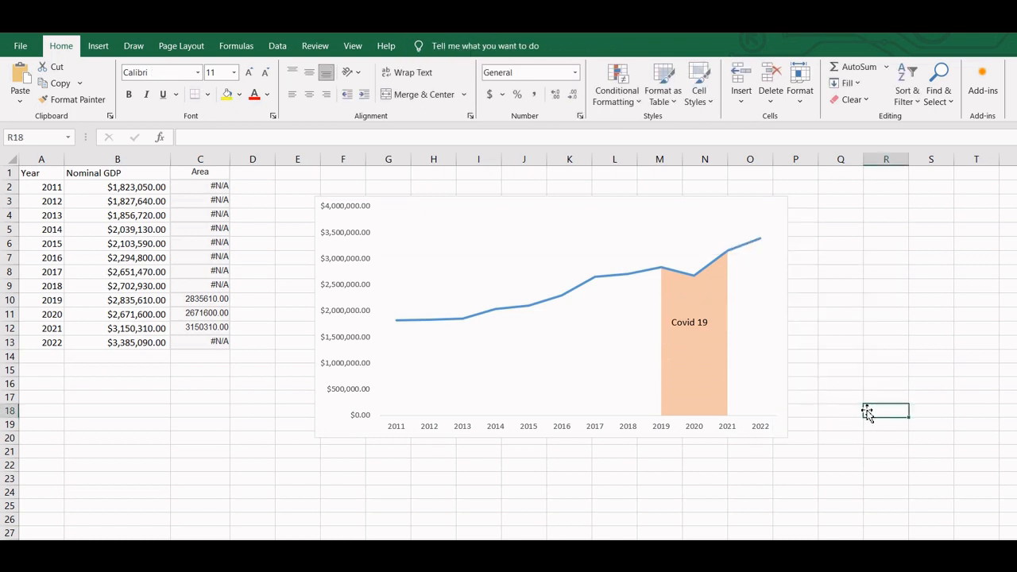